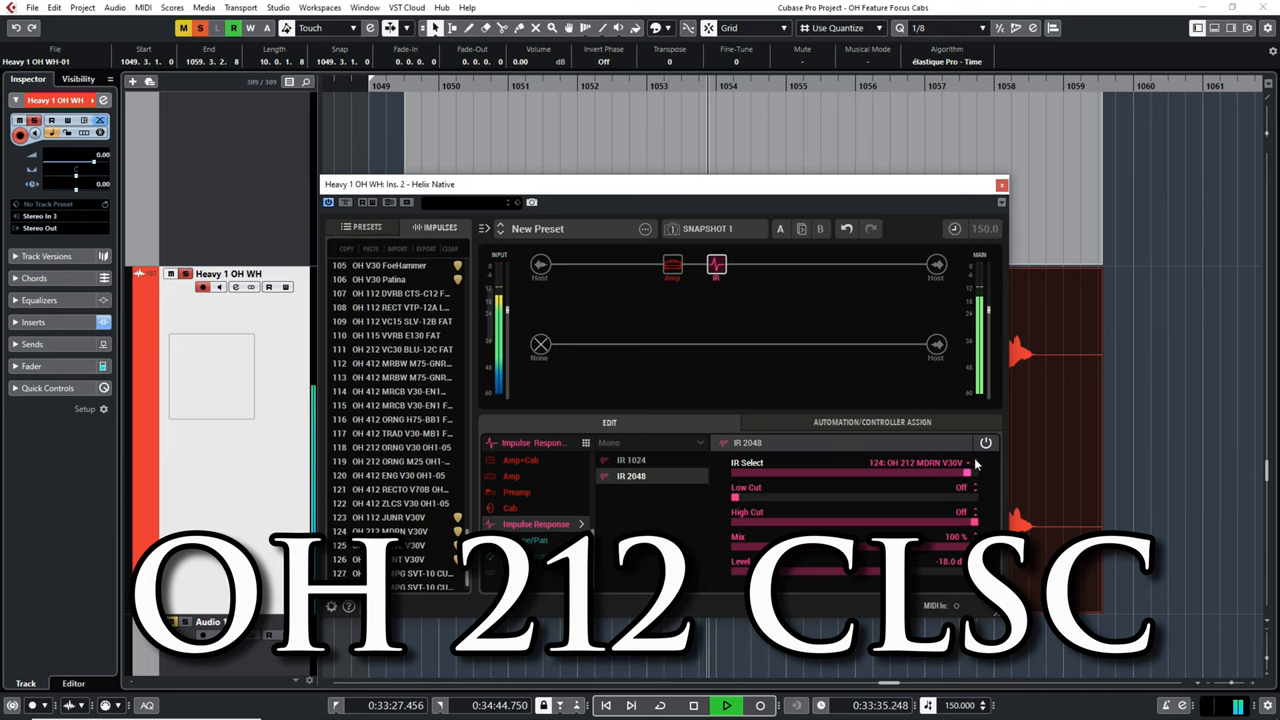
# Step the Helix Native IR Select to load the OH 212 OPEN V30V impulse response
pyautogui.click(967, 462)
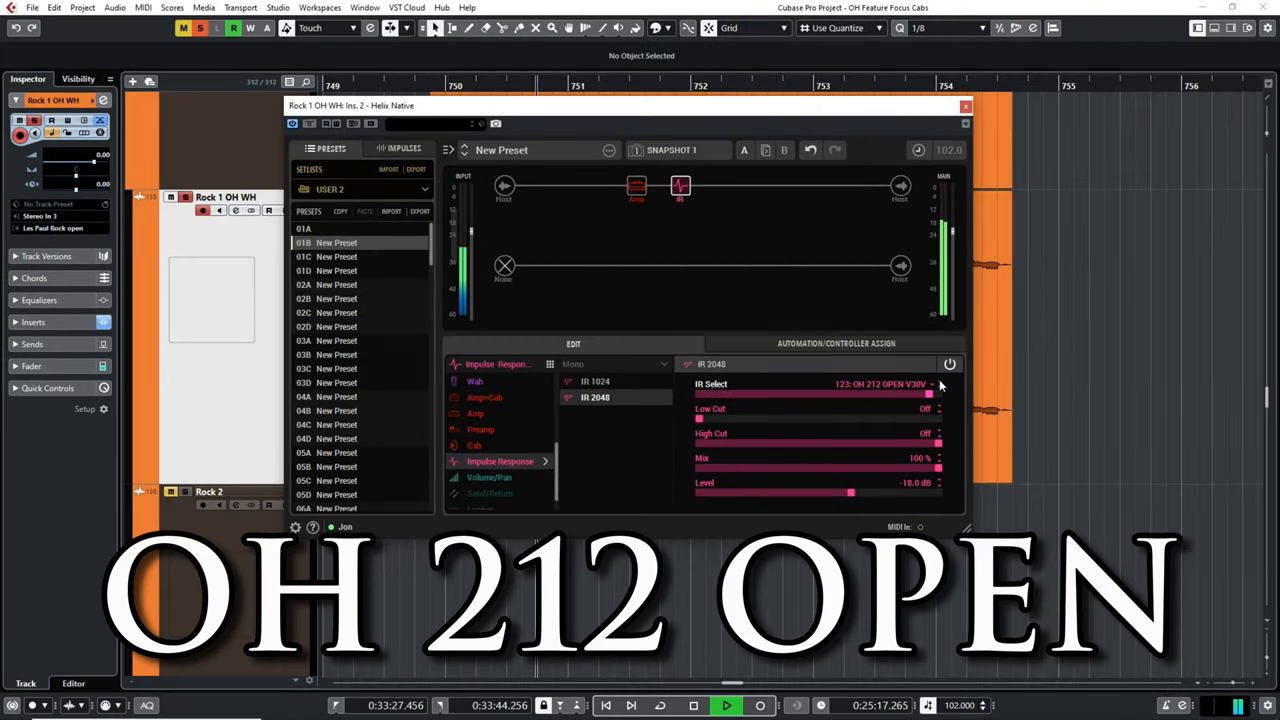
# Advance the IR from OH 212 SEMI V30V to OH 212 HALF V30V
pyautogui.click(938, 383)
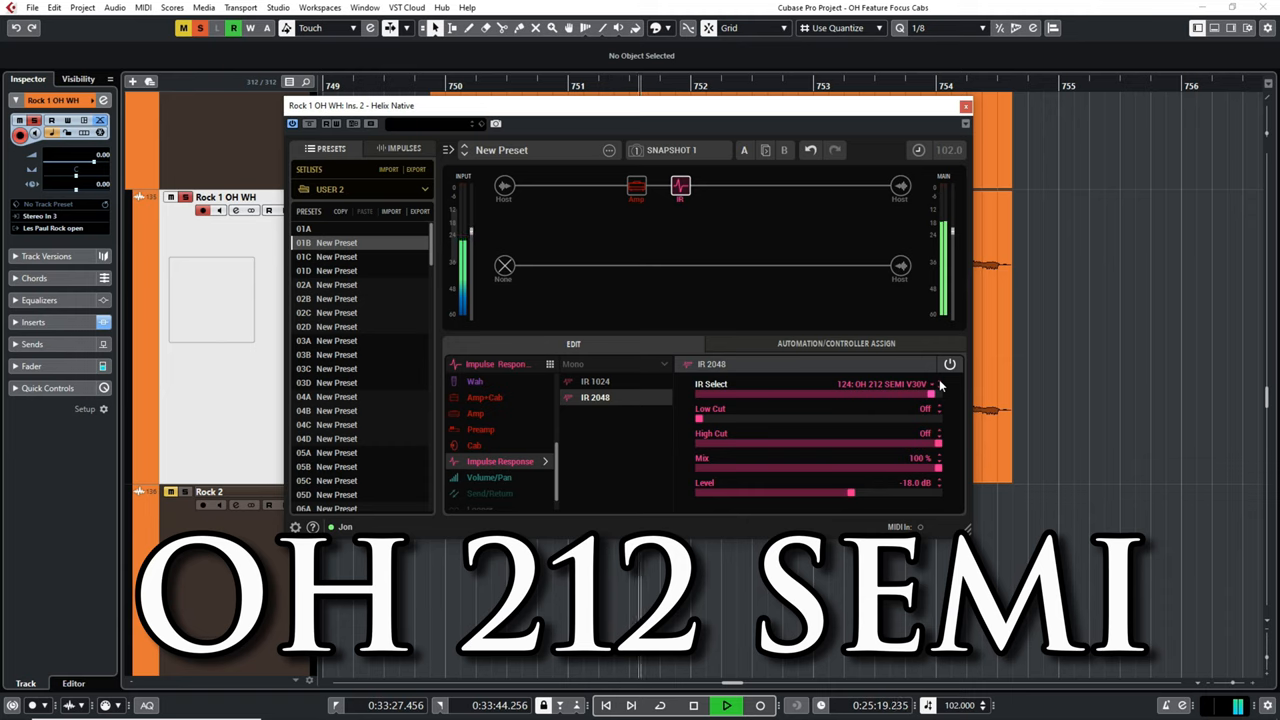
pyautogui.click(936, 383)
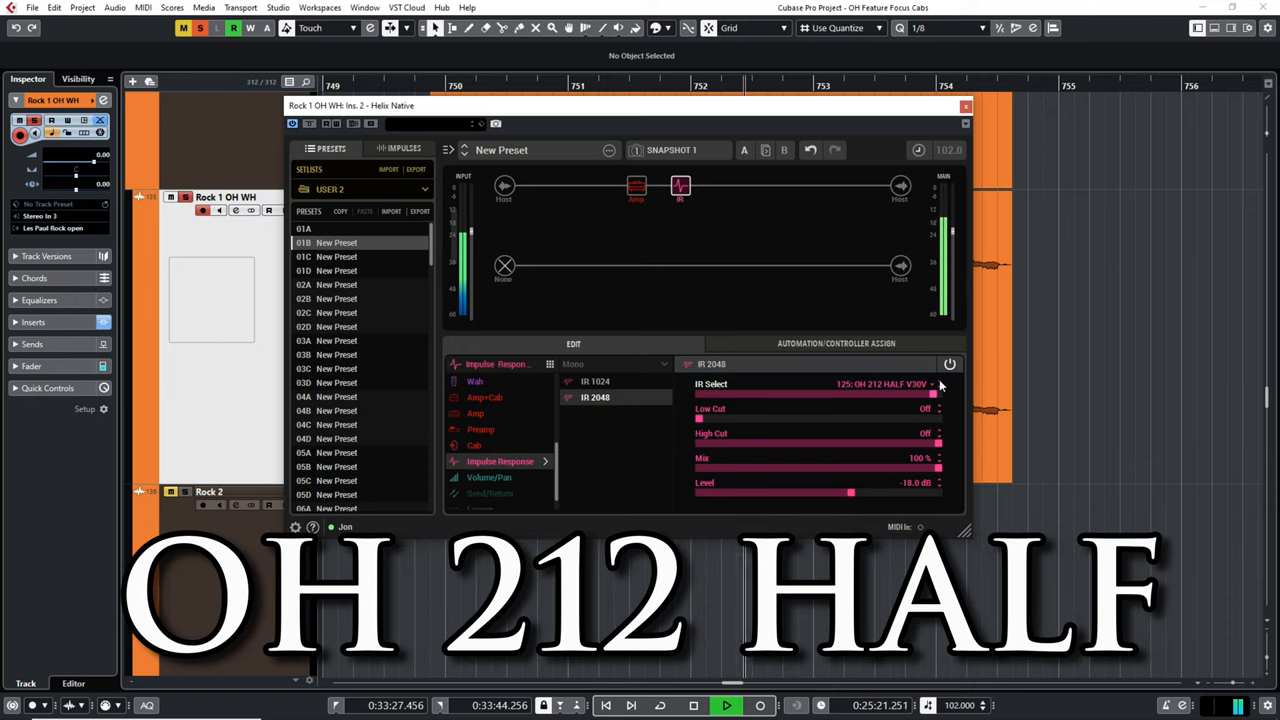